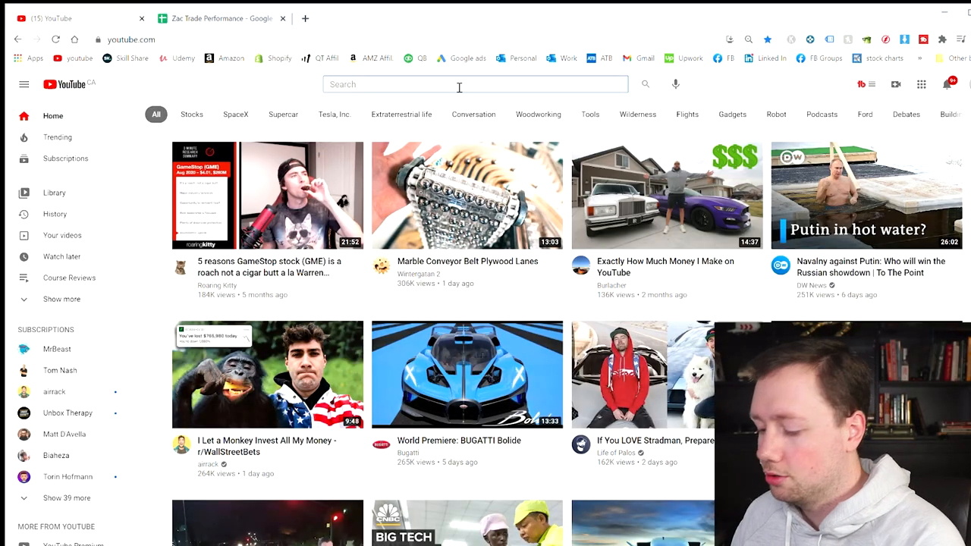
# Search 'tom nash', go to the channel and view its uploaded videos.
pyautogui.write('tom nash')
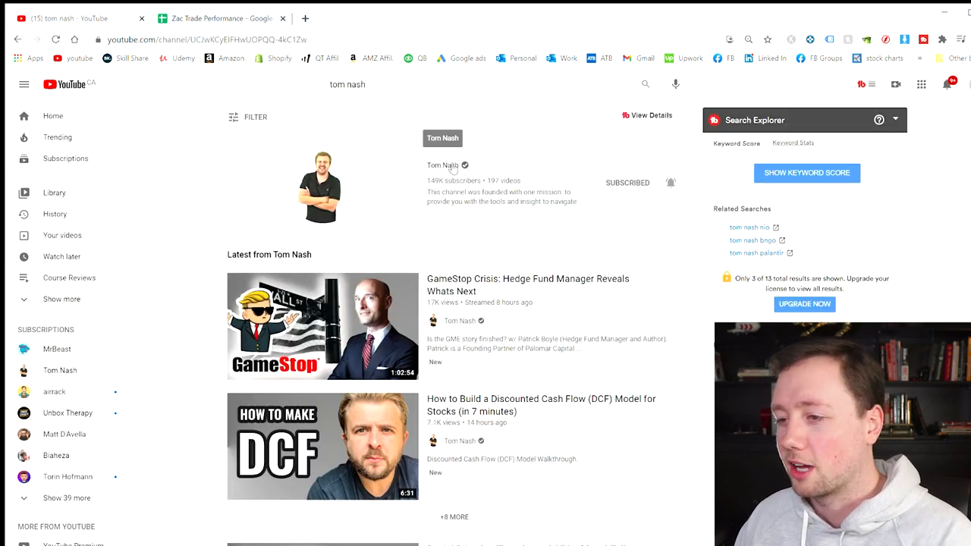
pyautogui.click(443, 165)
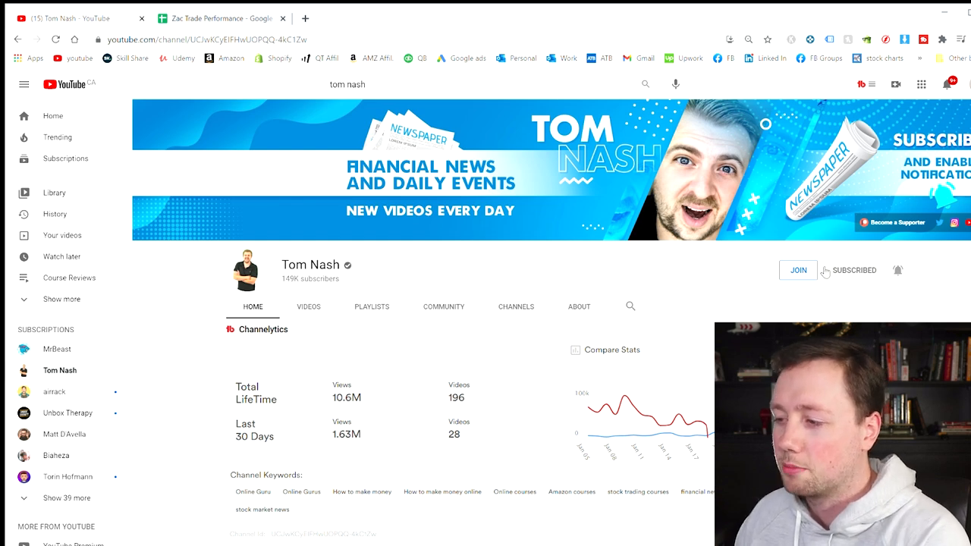
pyautogui.click(308, 306)
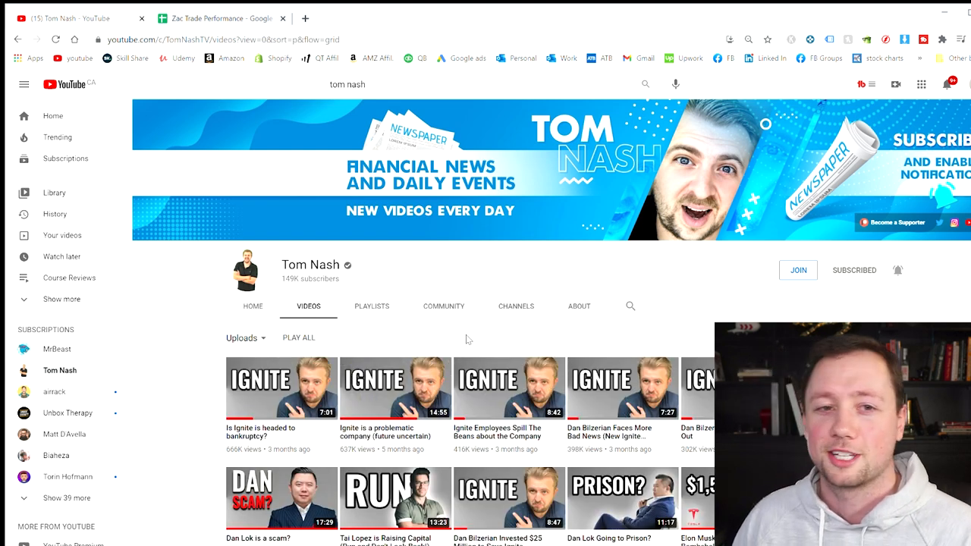
pyautogui.moveTo(485, 321)
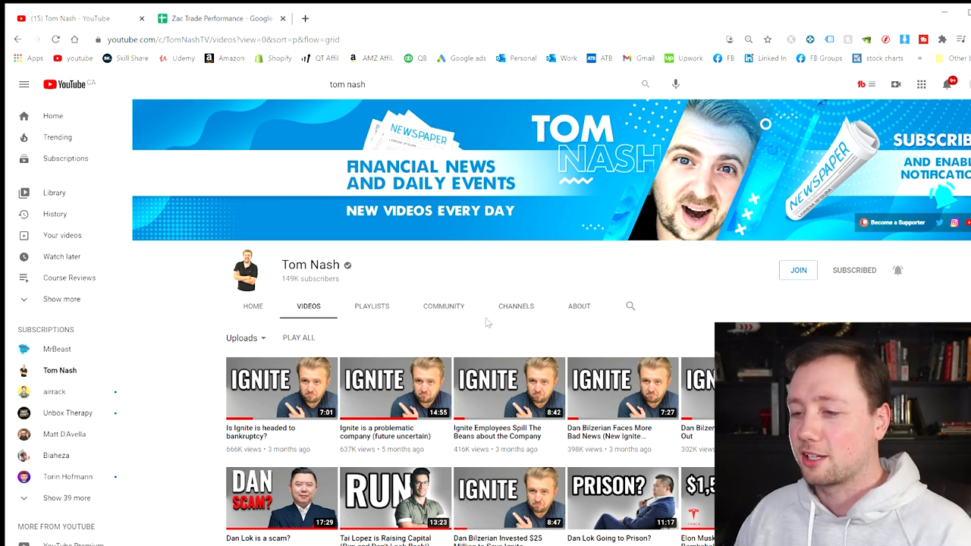
# Switch to the channel's Community posts and scroll to the post with the spreadsheet link.
pyautogui.click(443, 307)
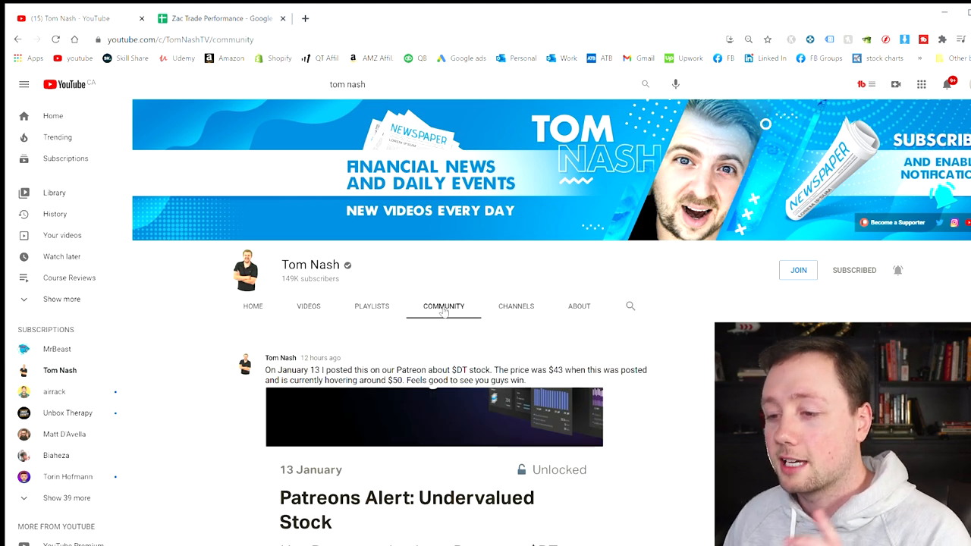
pyautogui.scroll(-3)
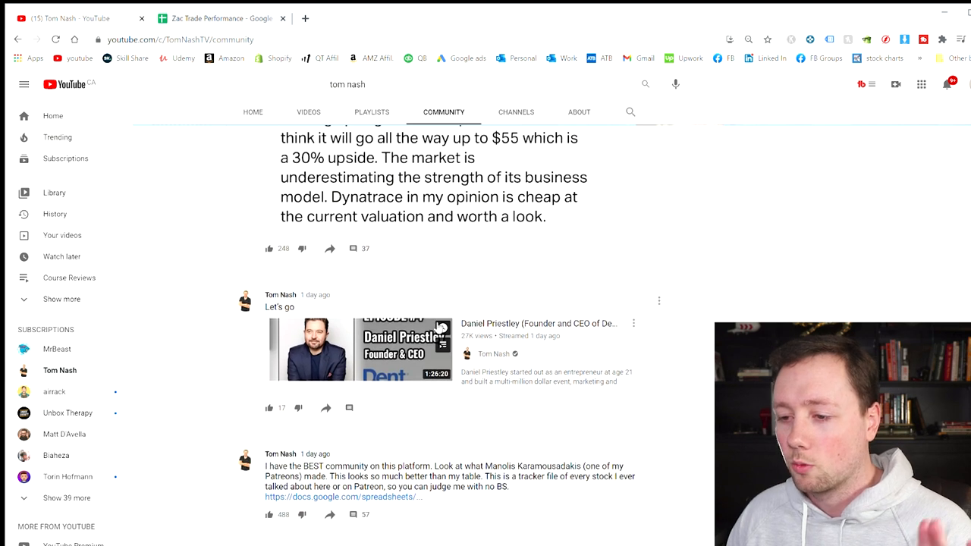
pyautogui.scroll(-3)
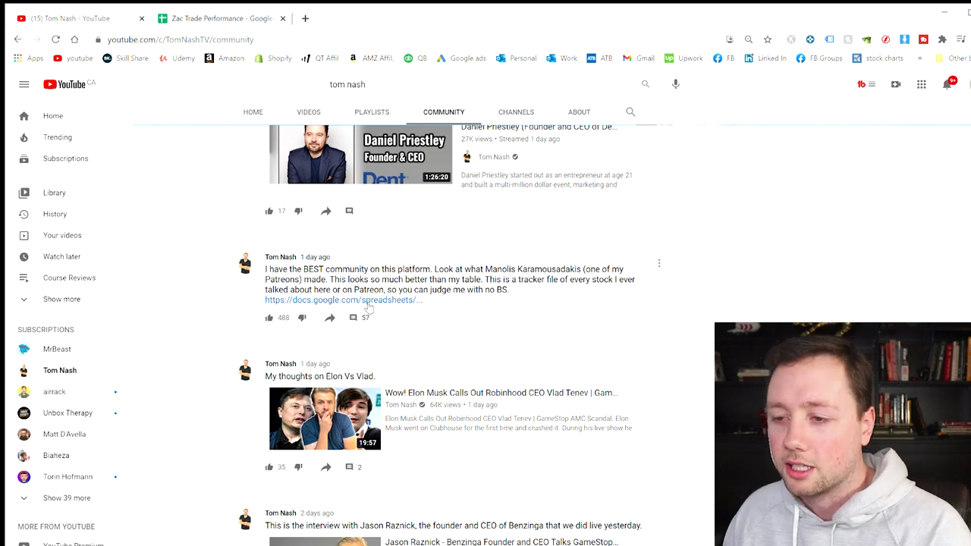
# Open the linked stock tracker spreadsheet and scroll through it to the AVG Return row.
pyautogui.click(342, 300)
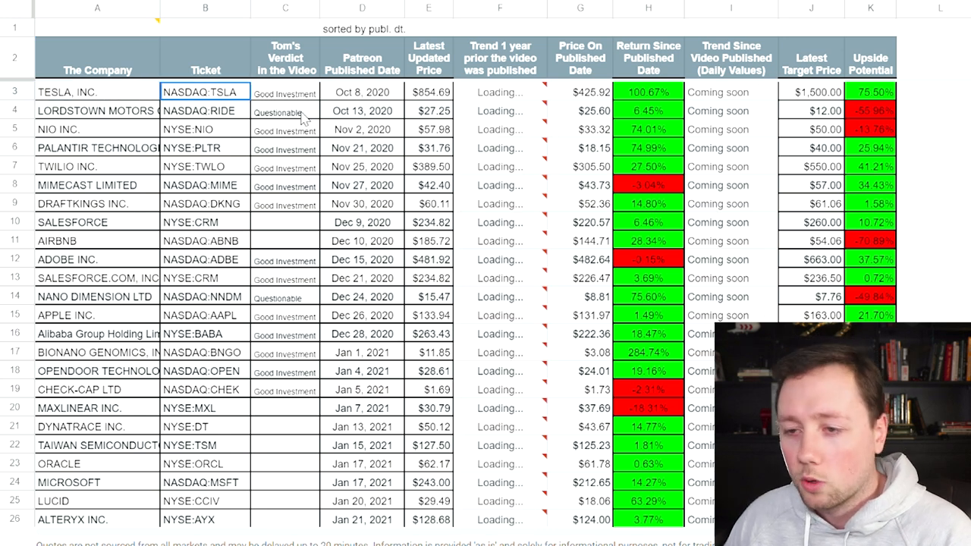
pyautogui.moveTo(365, 99)
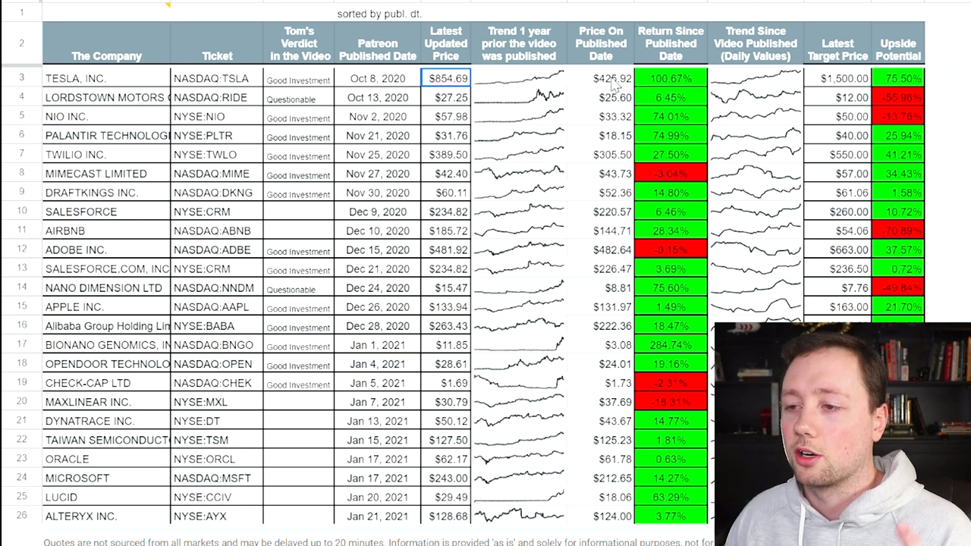
pyautogui.moveTo(606, 91)
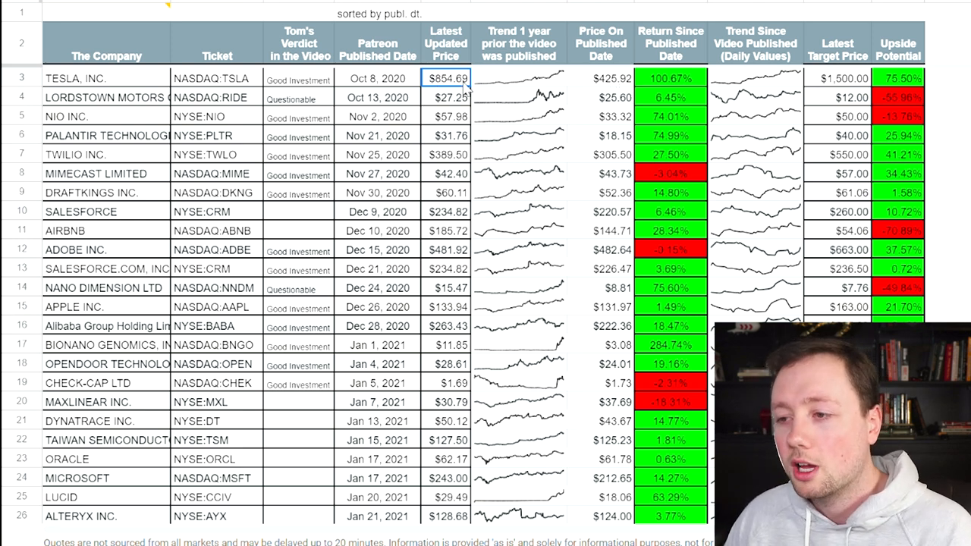
pyautogui.moveTo(789, 49)
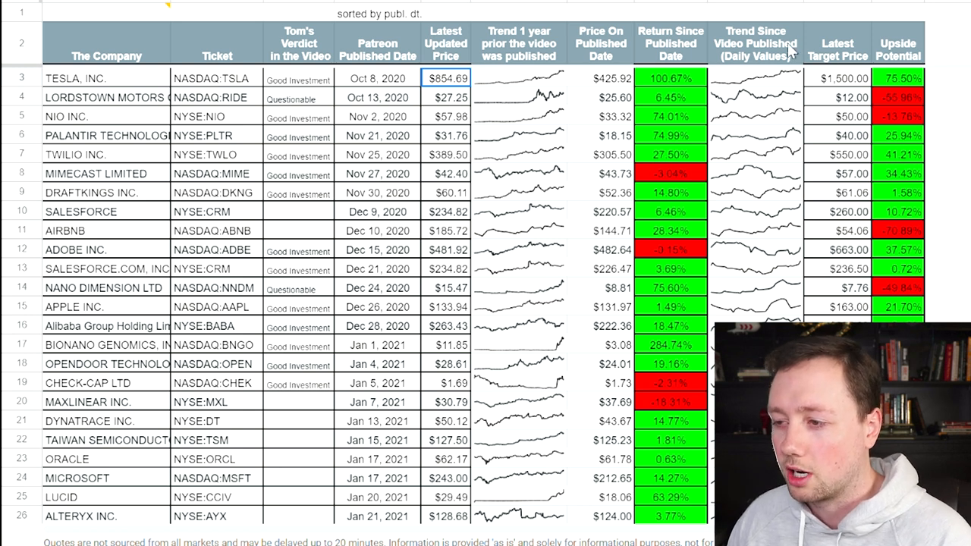
pyautogui.moveTo(877, 73)
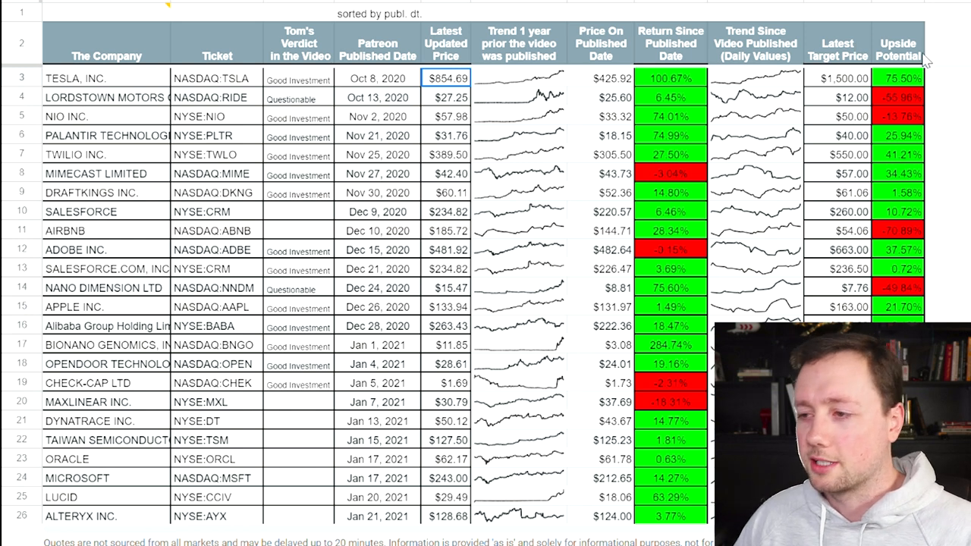
pyautogui.moveTo(746, 73)
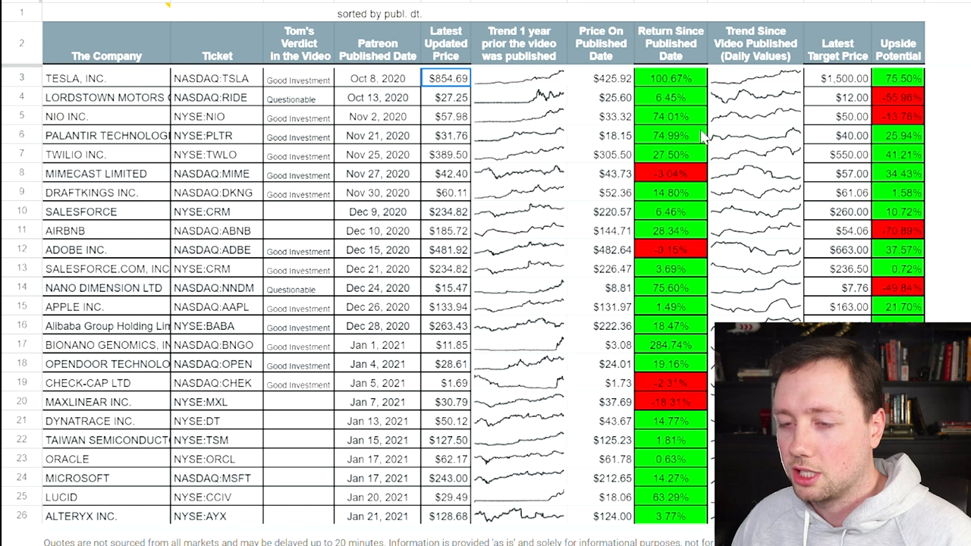
pyautogui.moveTo(163, 188)
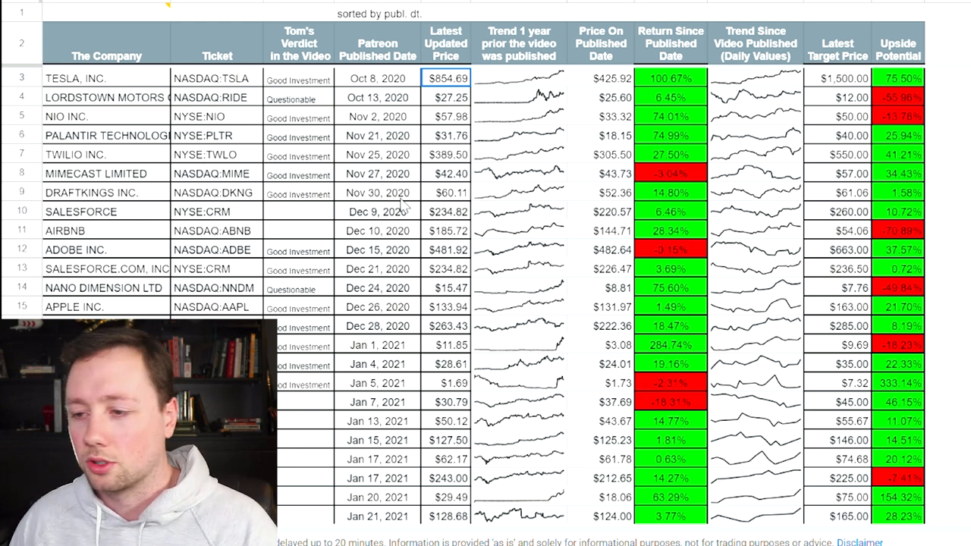
pyautogui.scroll(-3)
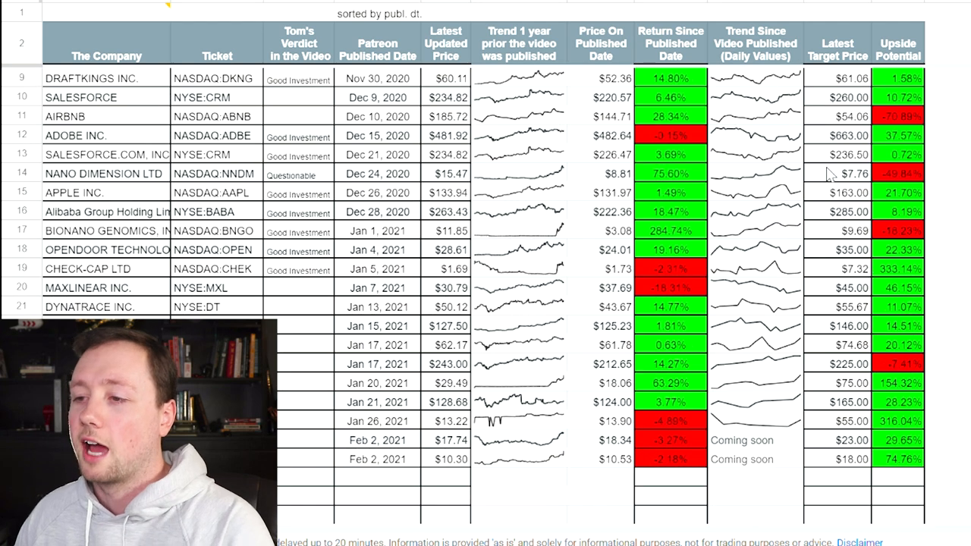
pyautogui.scroll(-3)
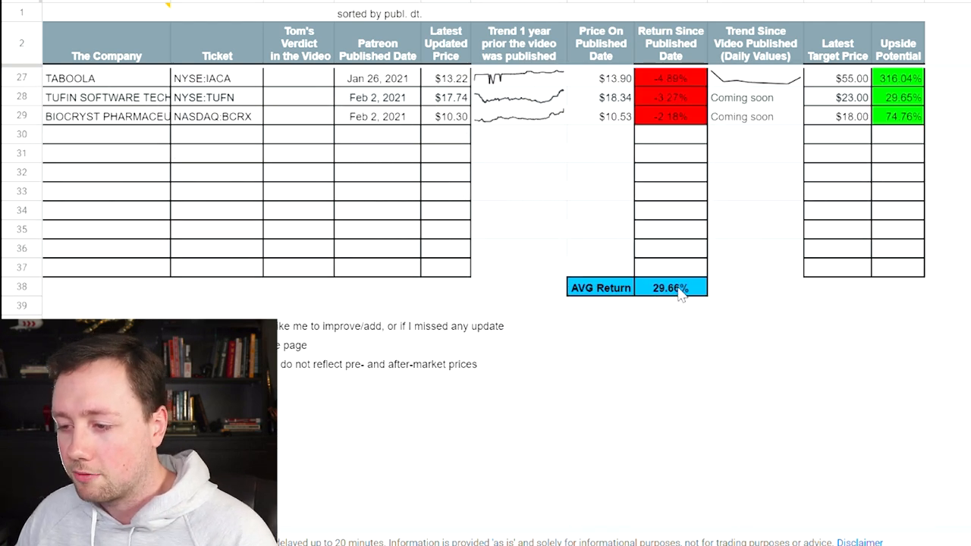
pyautogui.moveTo(682, 296)
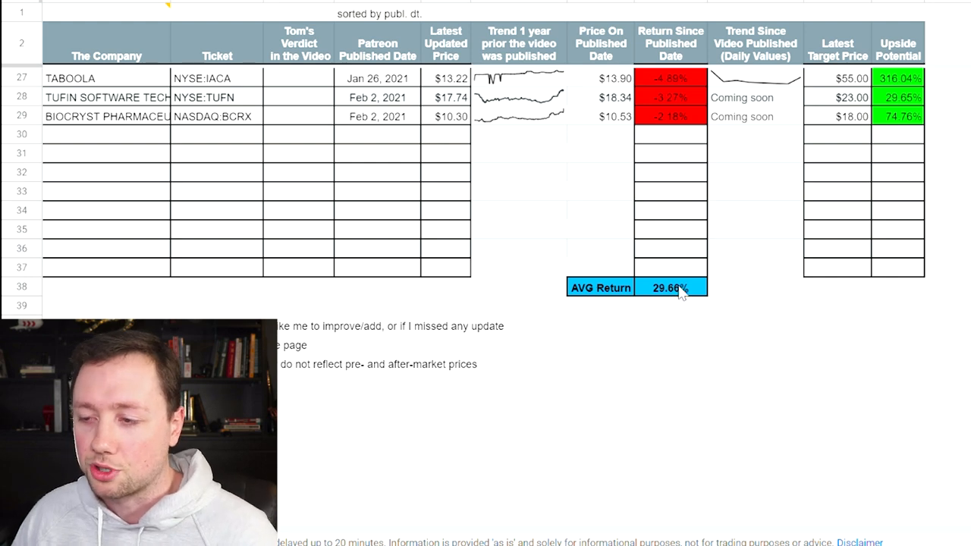
pyautogui.scroll(3)
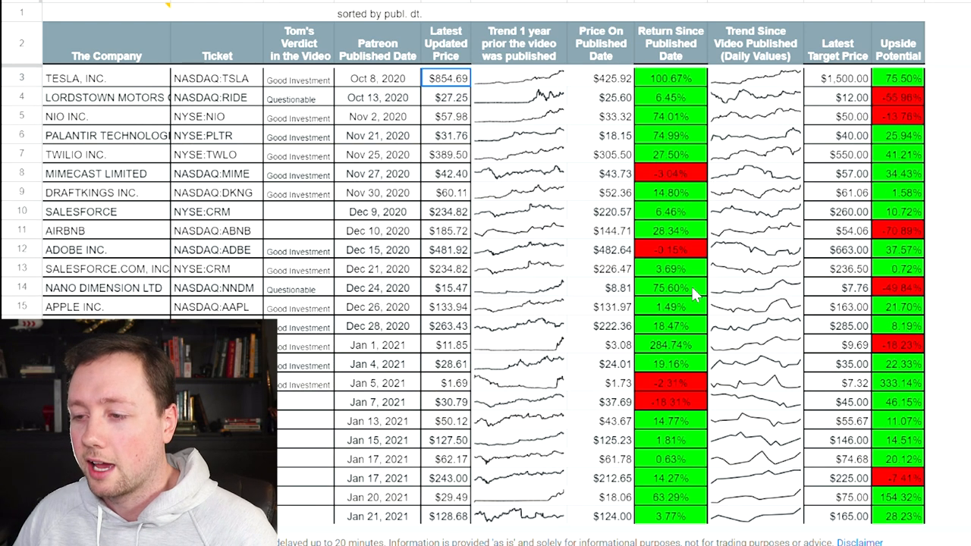
pyautogui.scroll(-3)
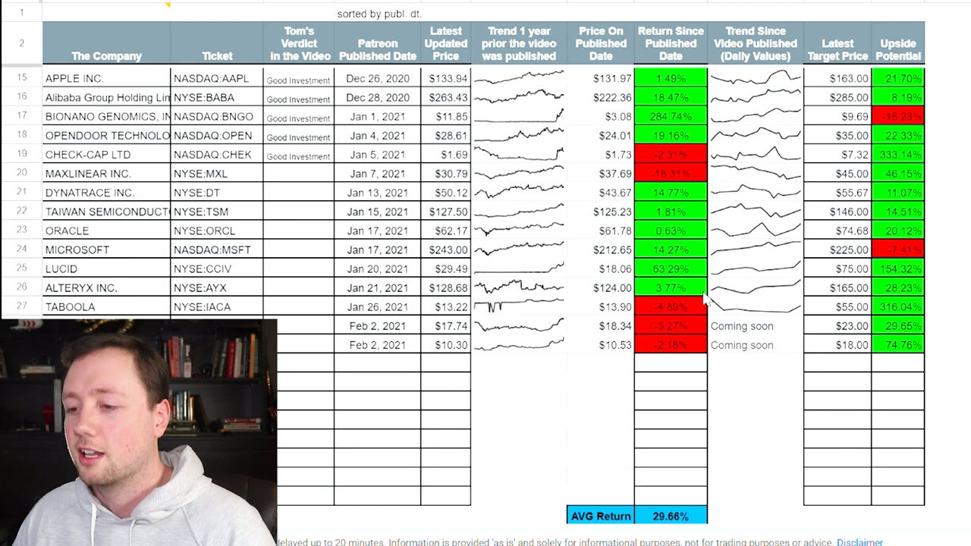
pyautogui.scroll(-3)
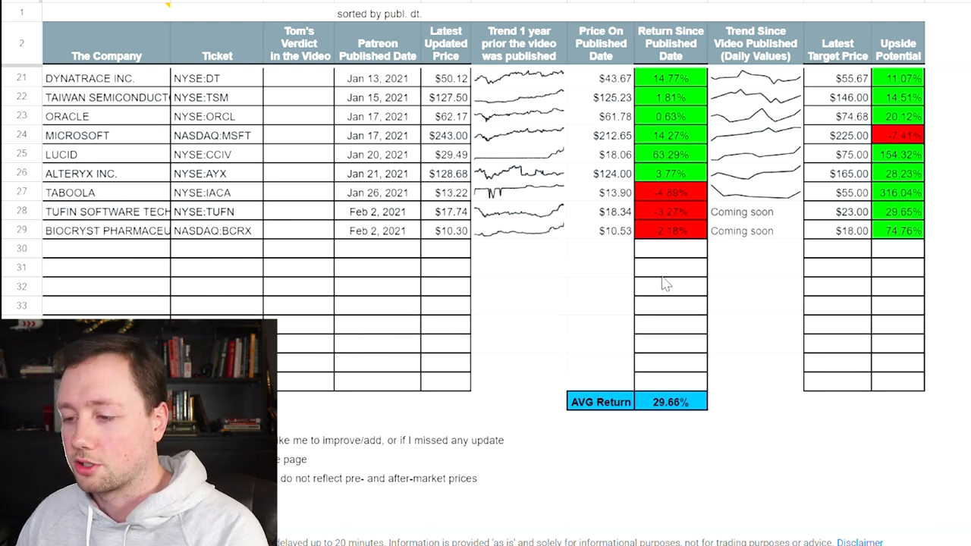
pyautogui.scroll(3)
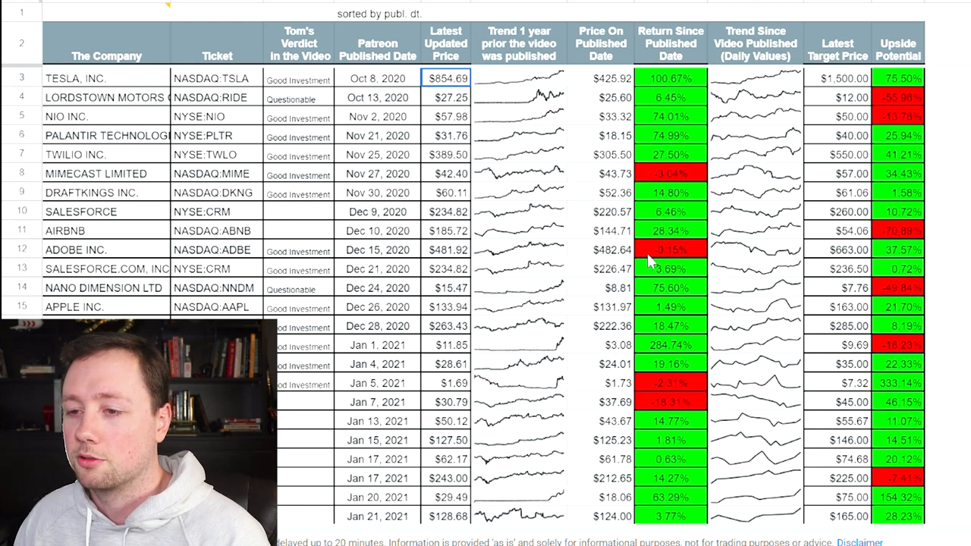
pyautogui.moveTo(317, 135)
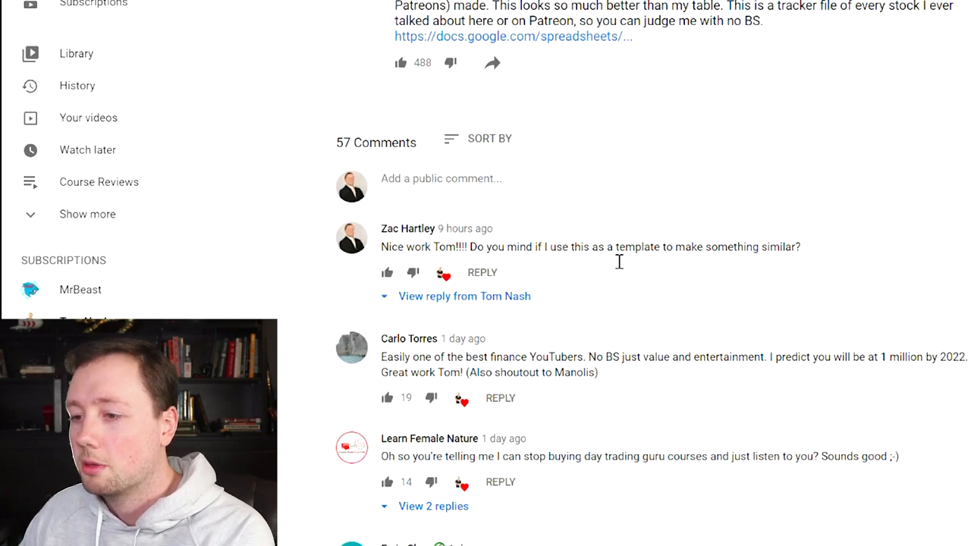
# View the reply to the template-permission comment, then return to the tracker sheet.
pyautogui.click(464, 296)
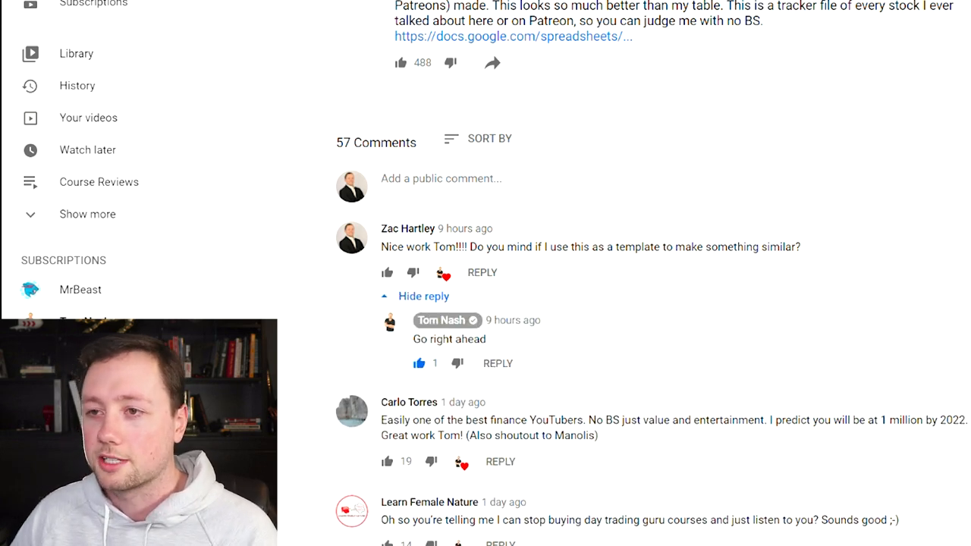
pyautogui.click(513, 36)
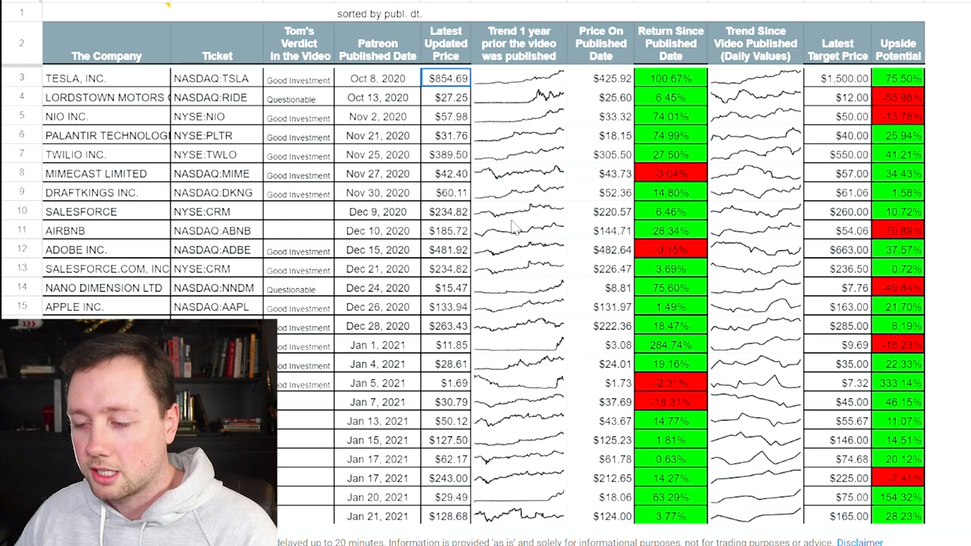
# Scroll the shared tracker before switching to my own copy with the Link column.
pyautogui.scroll(-3)
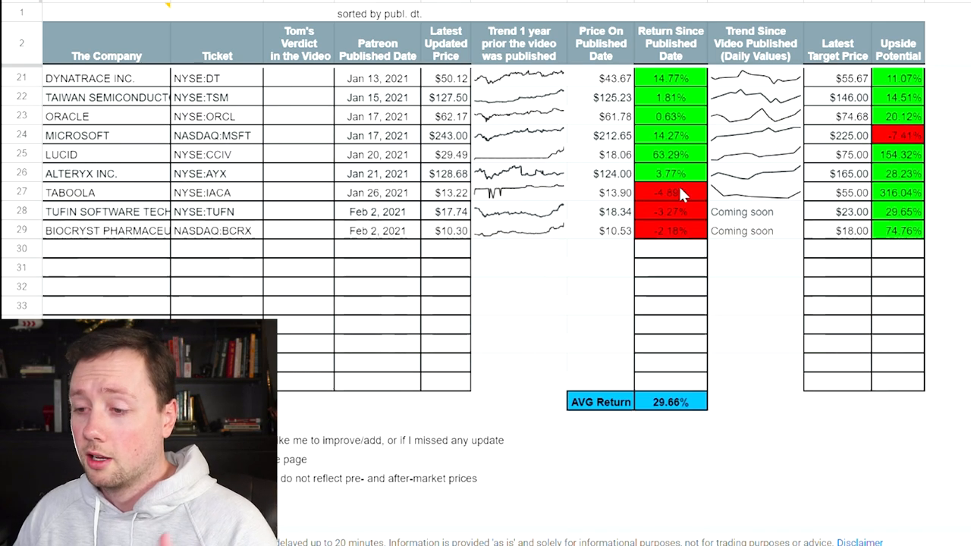
pyautogui.moveTo(666, 300)
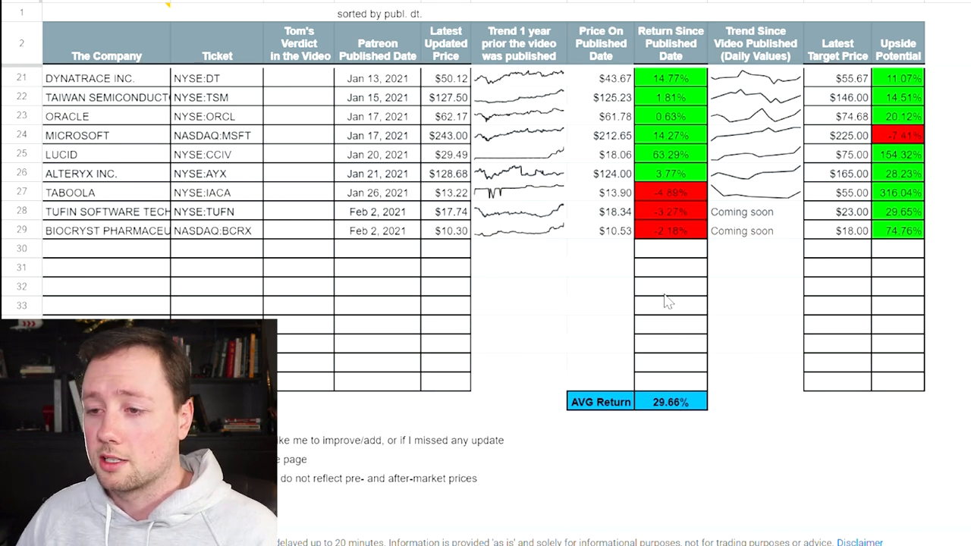
pyautogui.scroll(3)
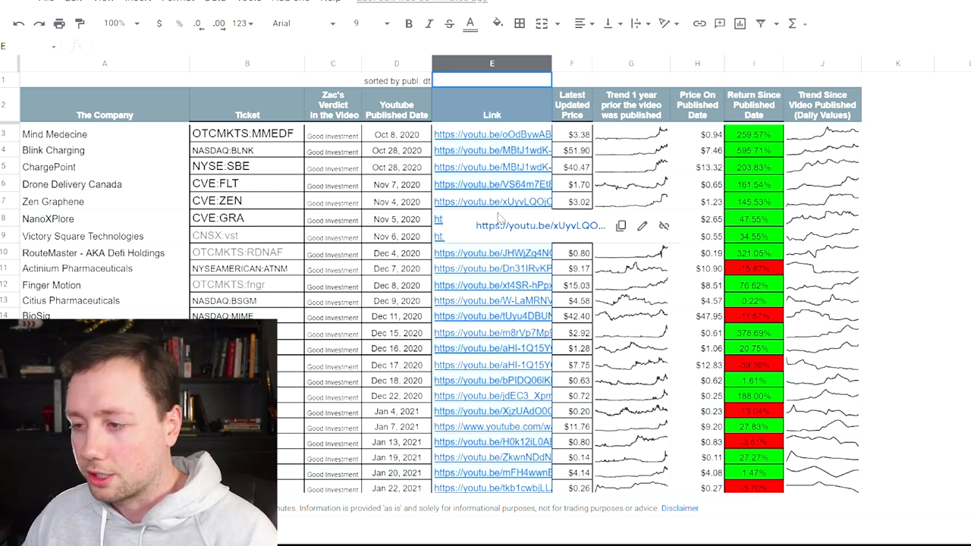
pyautogui.click(898, 79)
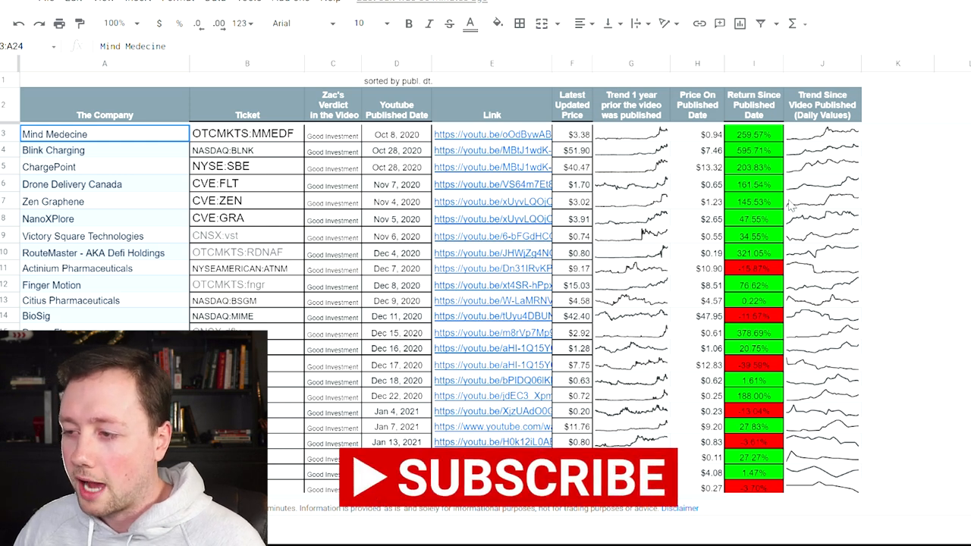
pyautogui.moveTo(130, 152)
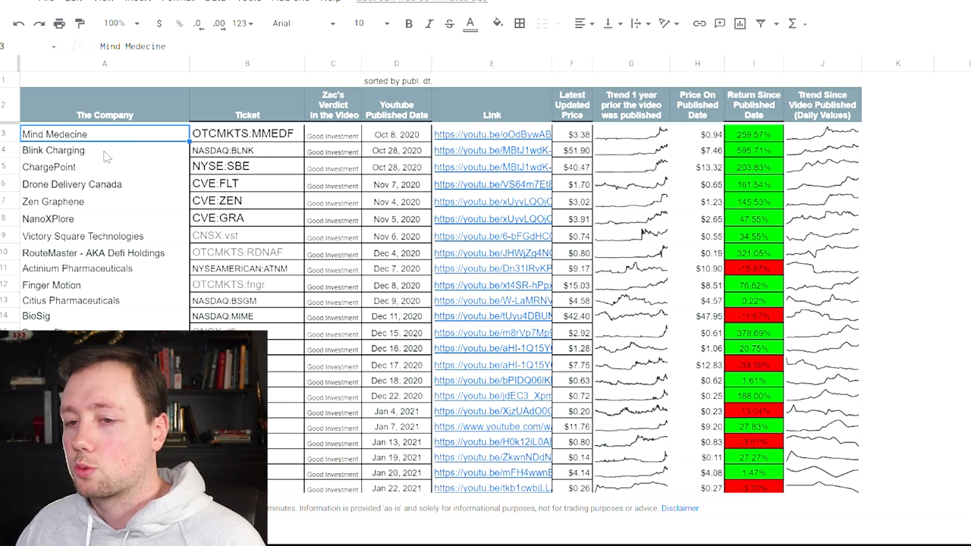
pyautogui.click(103, 150)
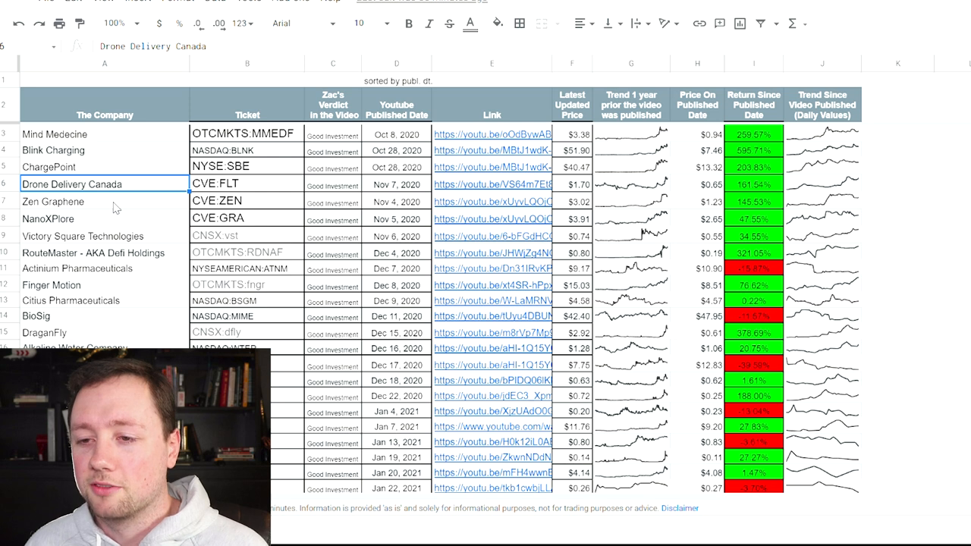
pyautogui.moveTo(115, 209)
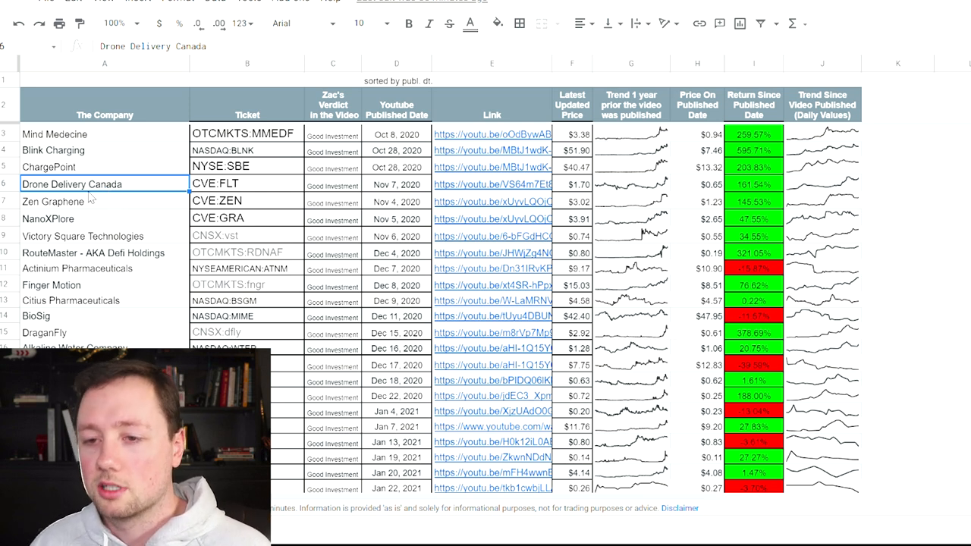
pyautogui.click(52, 200)
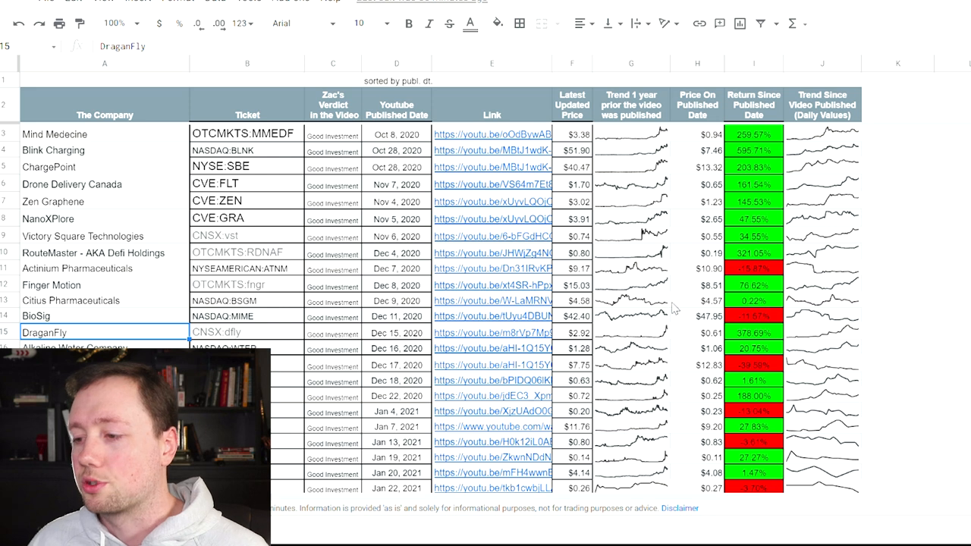
pyautogui.scroll(-3)
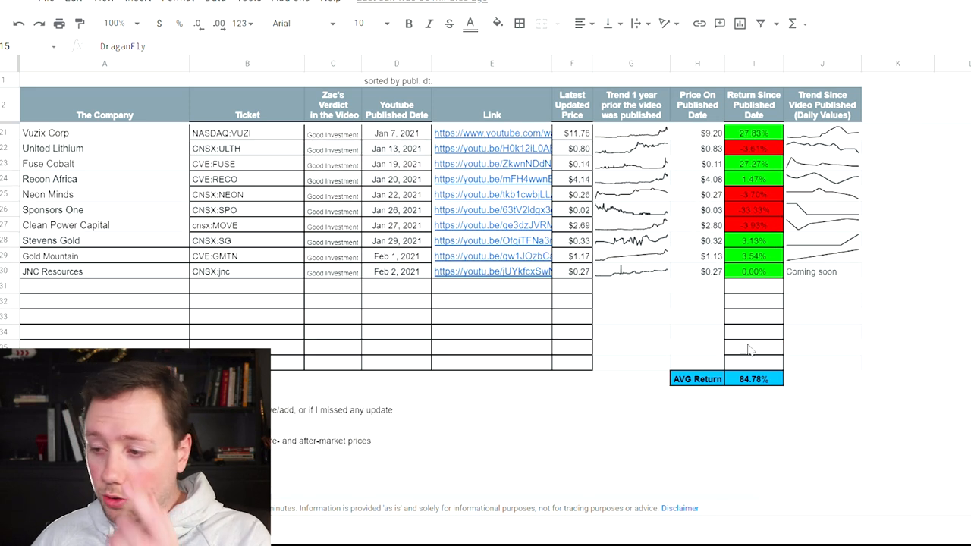
pyautogui.click(753, 379)
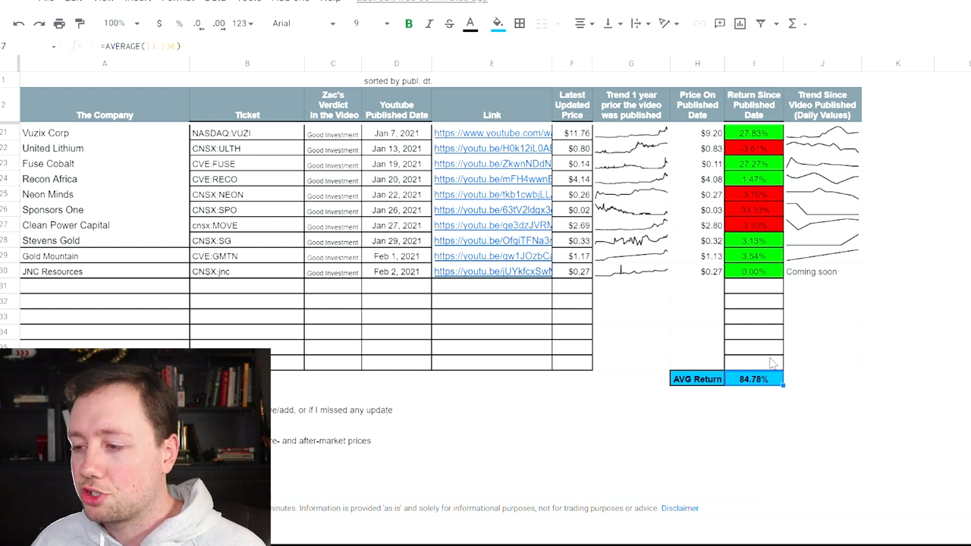
pyautogui.scroll(3)
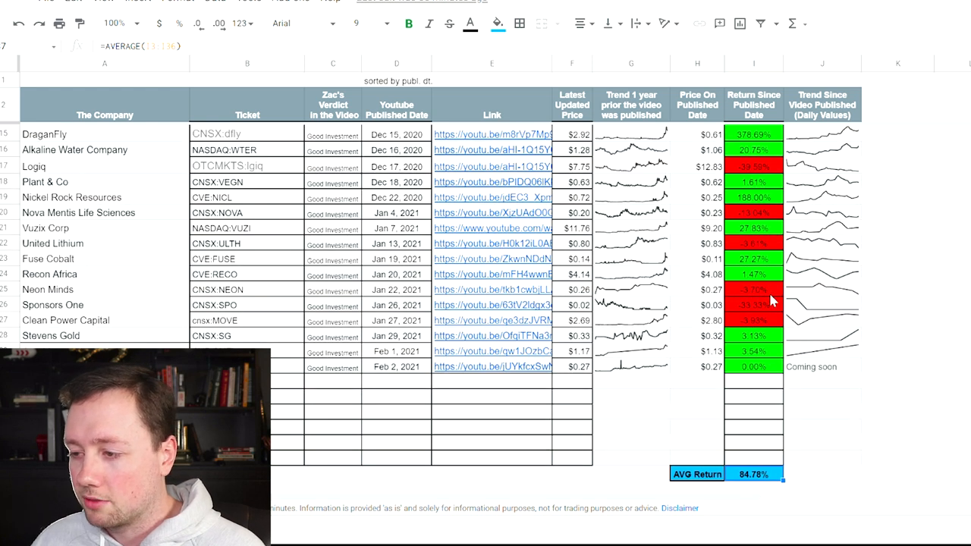
pyautogui.moveTo(765, 306)
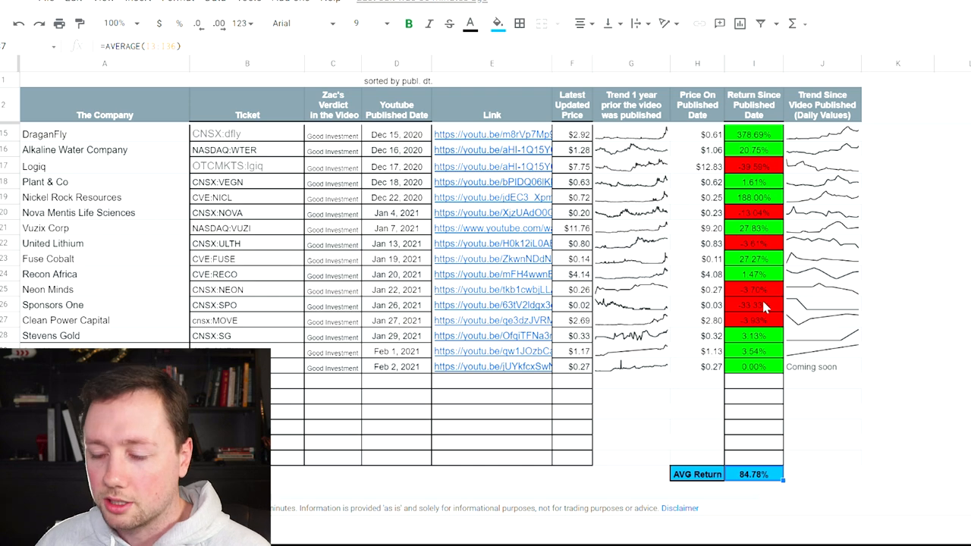
pyautogui.scroll(3)
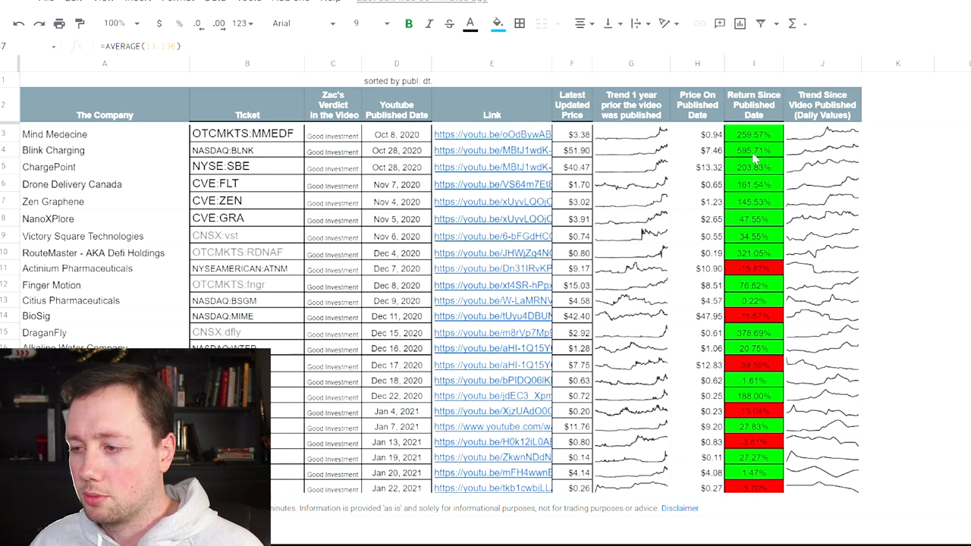
pyautogui.scroll(-3)
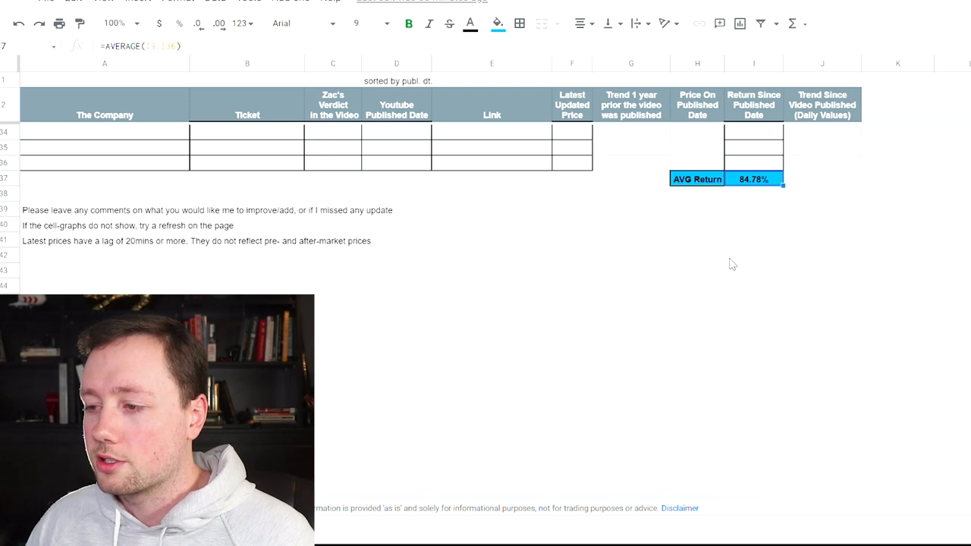
pyautogui.scroll(3)
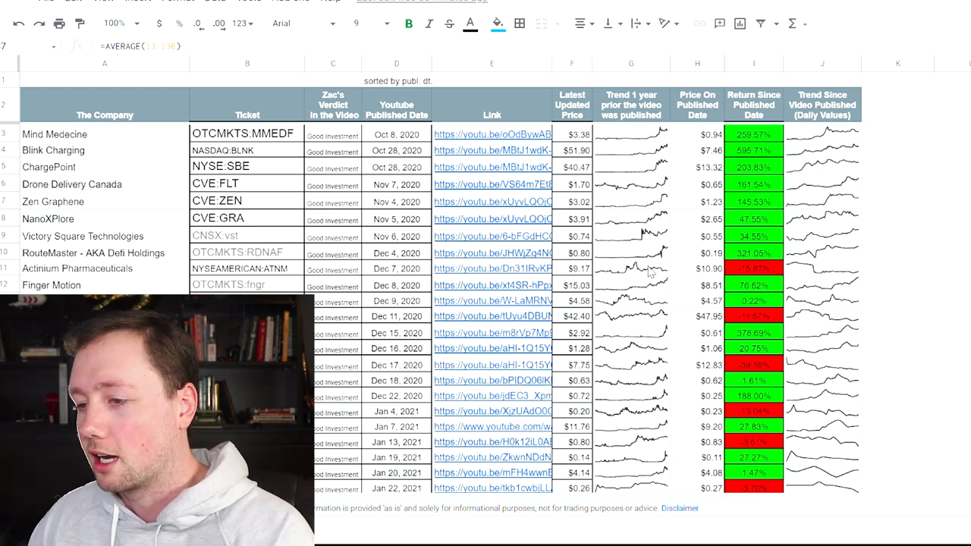
pyautogui.scroll(-3)
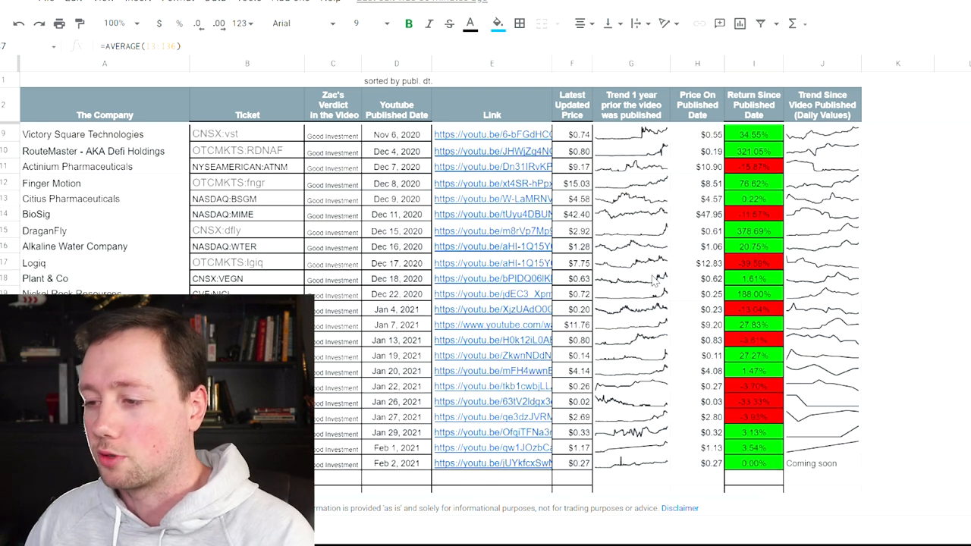
pyautogui.scroll(3)
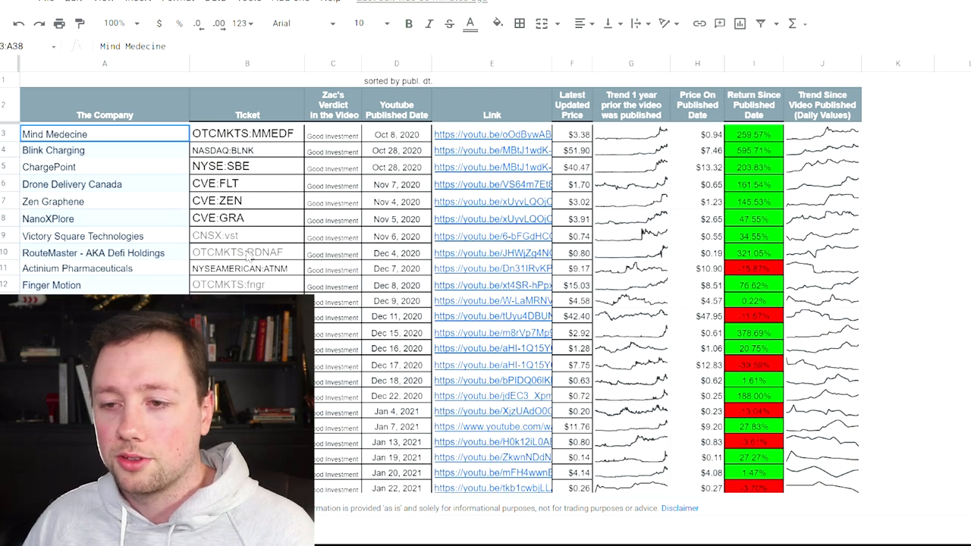
pyautogui.click(245, 218)
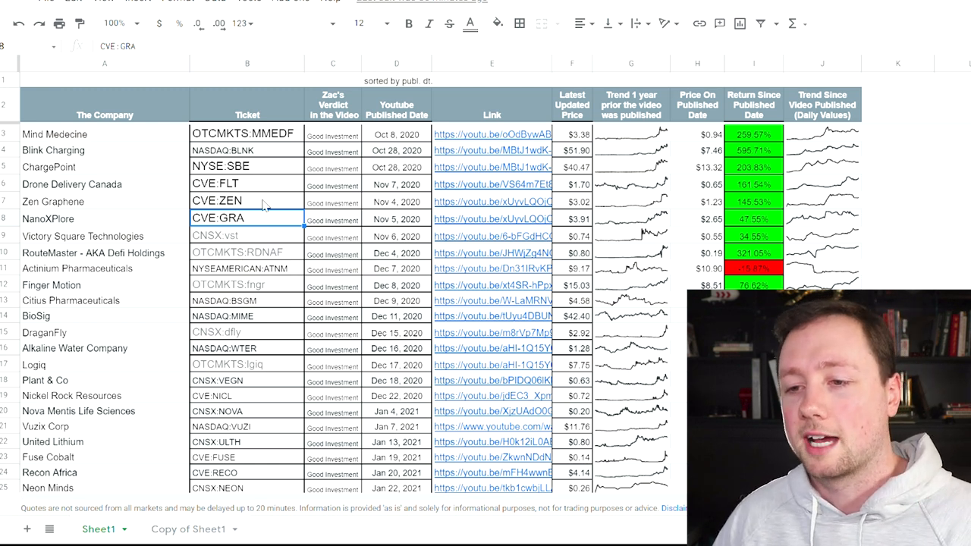
pyautogui.moveTo(260, 206)
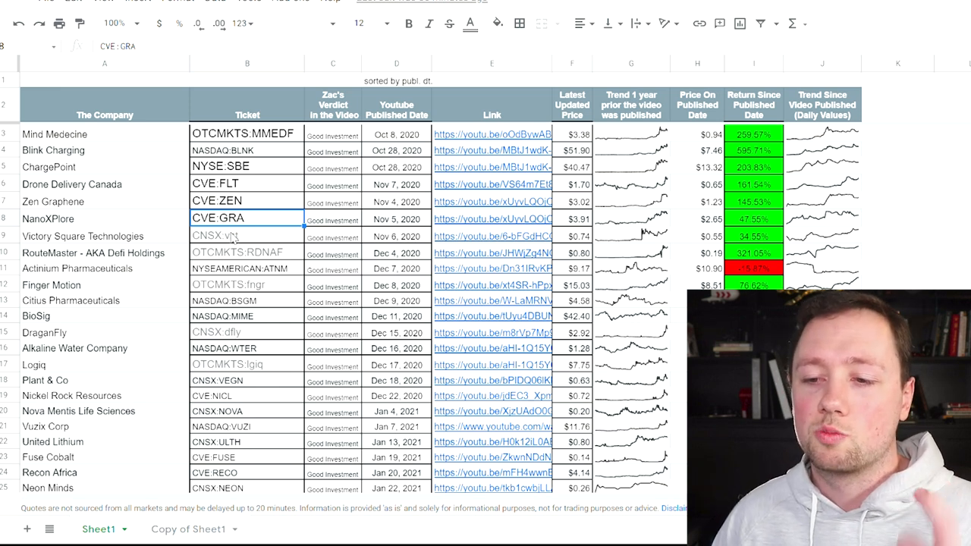
pyautogui.scroll(-3)
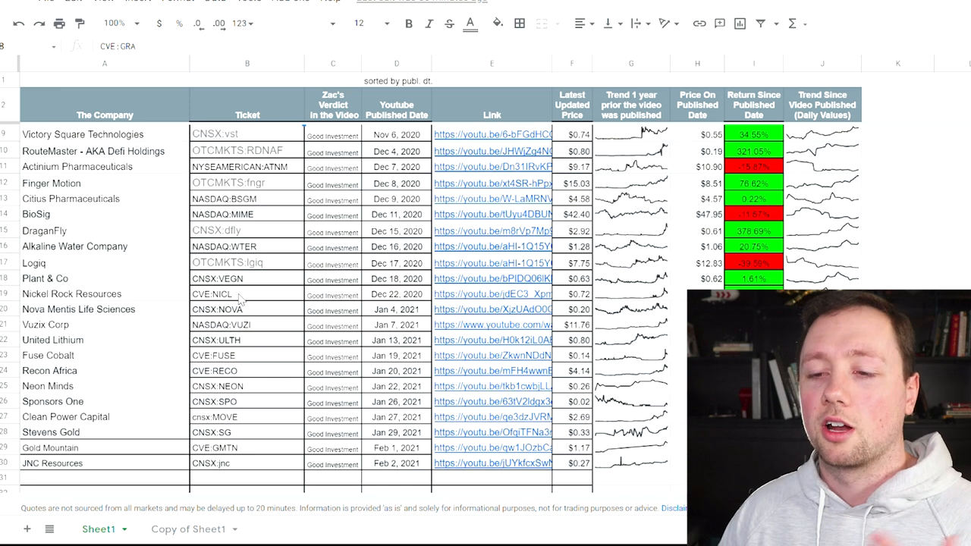
pyautogui.scroll(3)
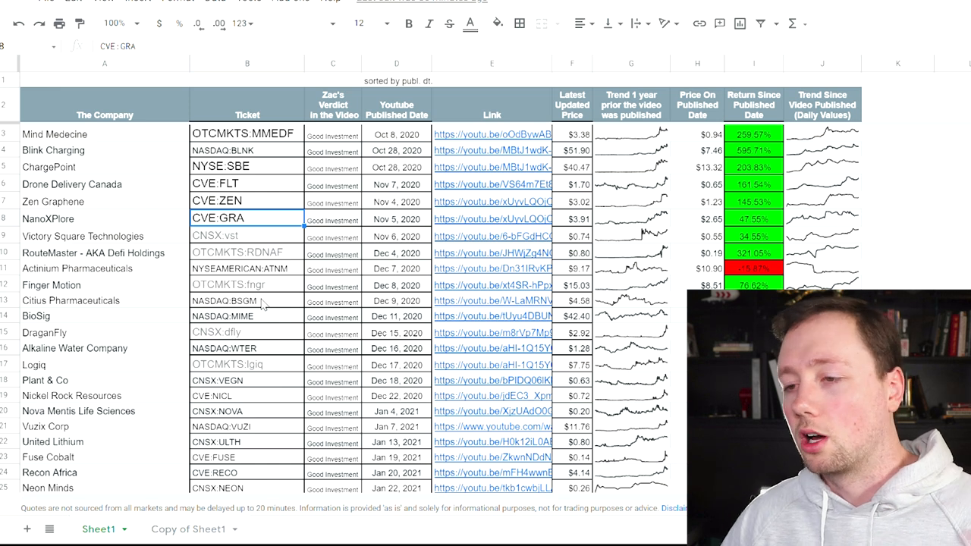
pyautogui.moveTo(472, 146)
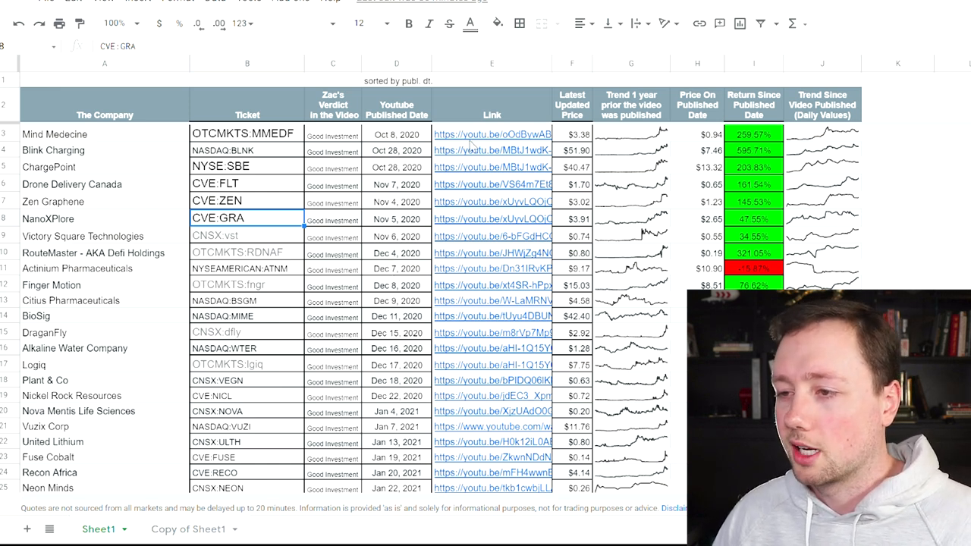
pyautogui.moveTo(502, 191)
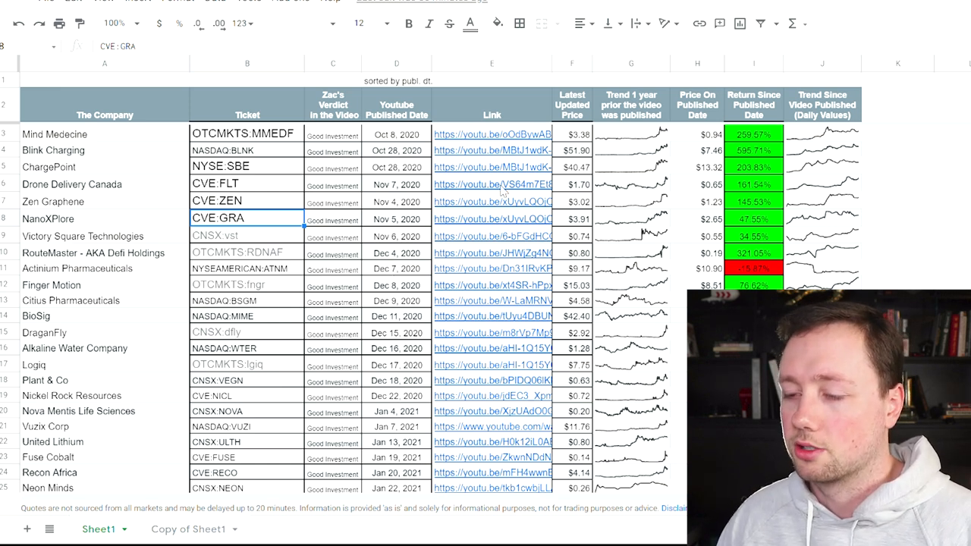
pyautogui.scroll(-3)
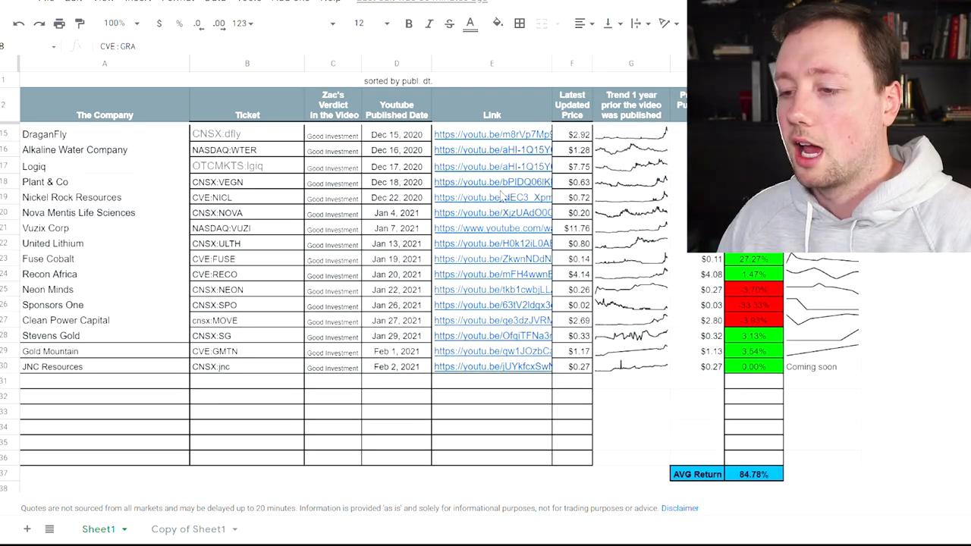
pyautogui.scroll(3)
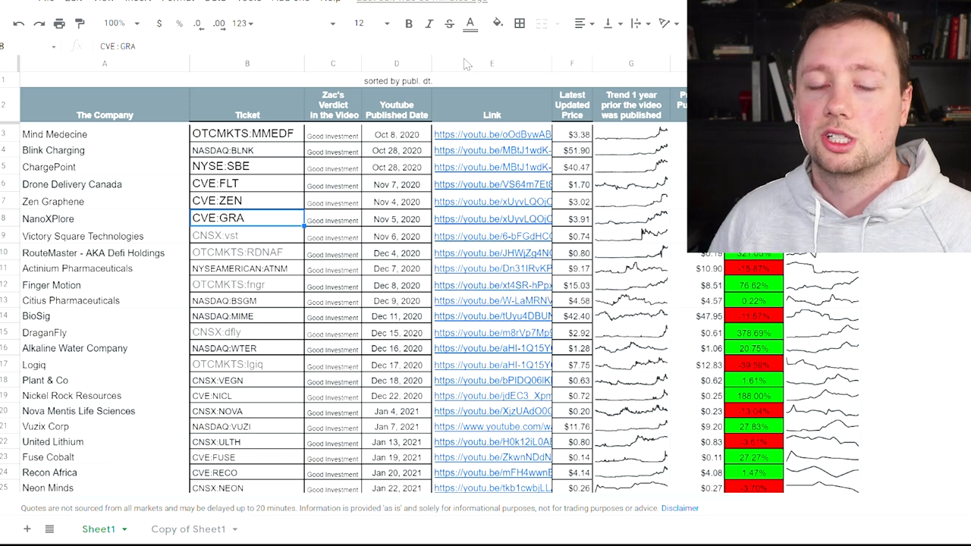
pyautogui.moveTo(606, 149)
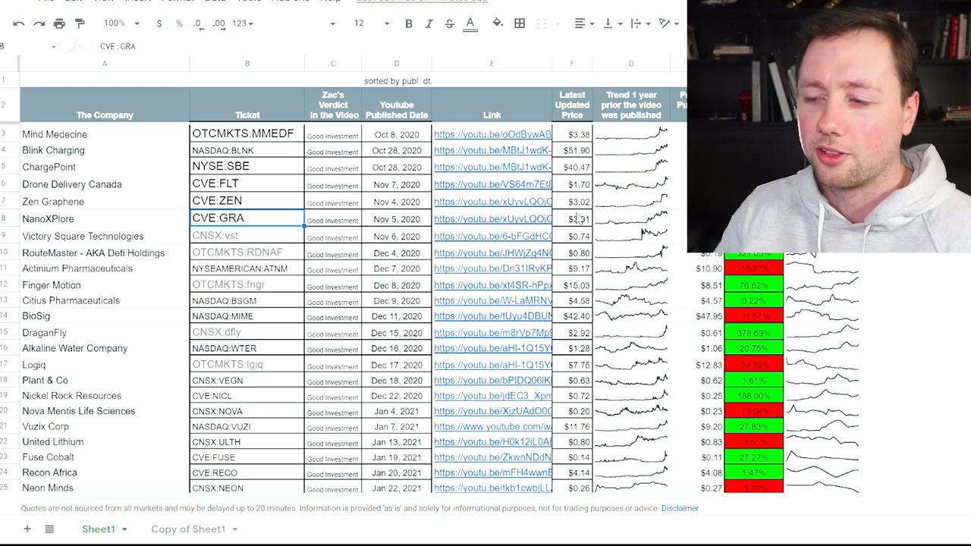
pyautogui.click(188, 528)
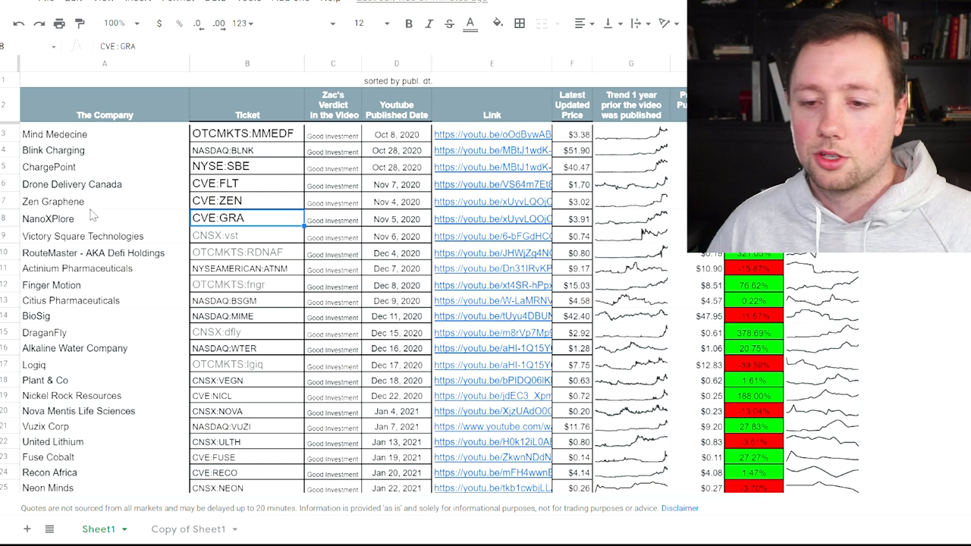
pyautogui.scroll(-3)
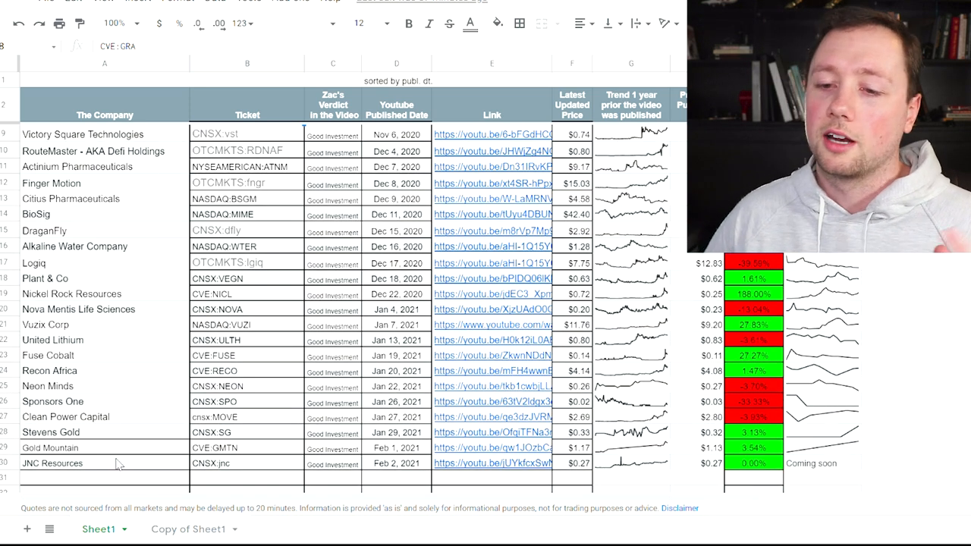
pyautogui.scroll(3)
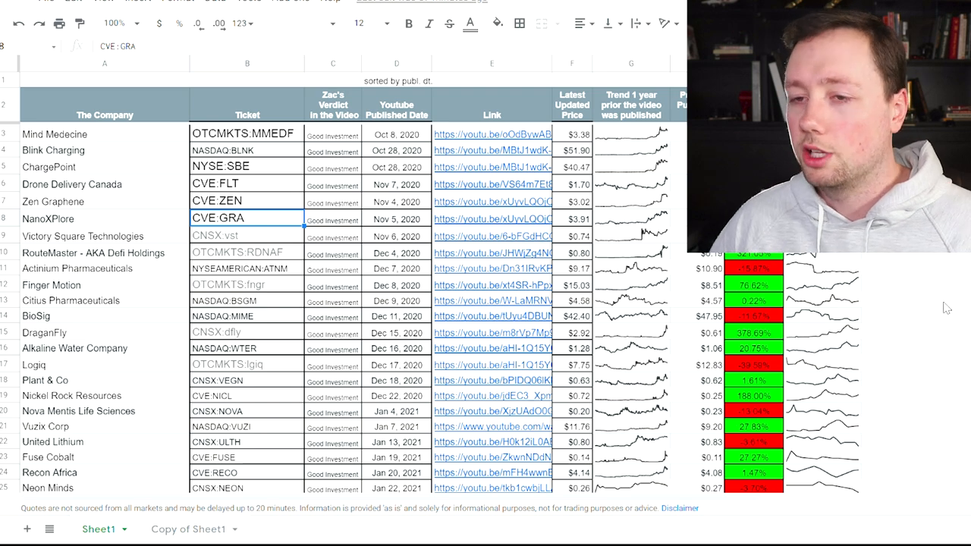
pyautogui.moveTo(918, 312)
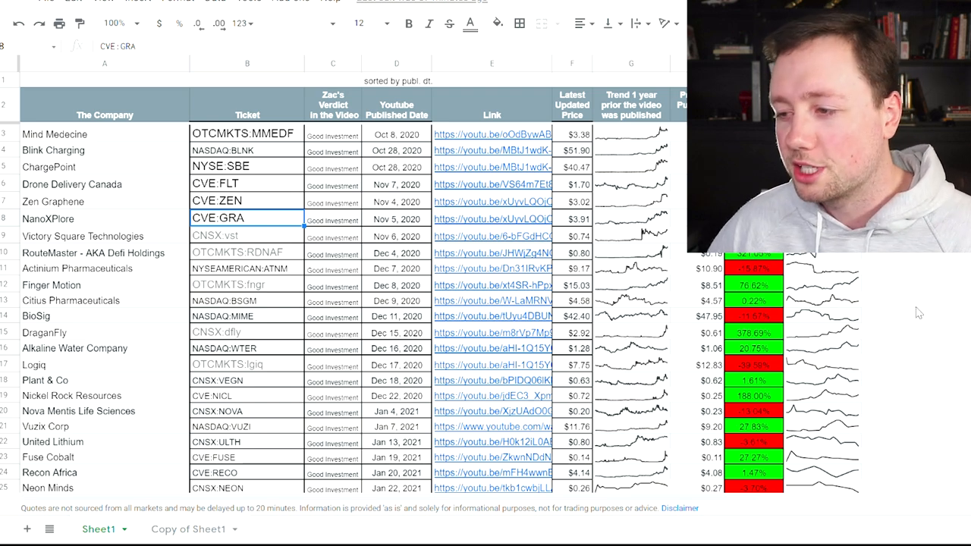